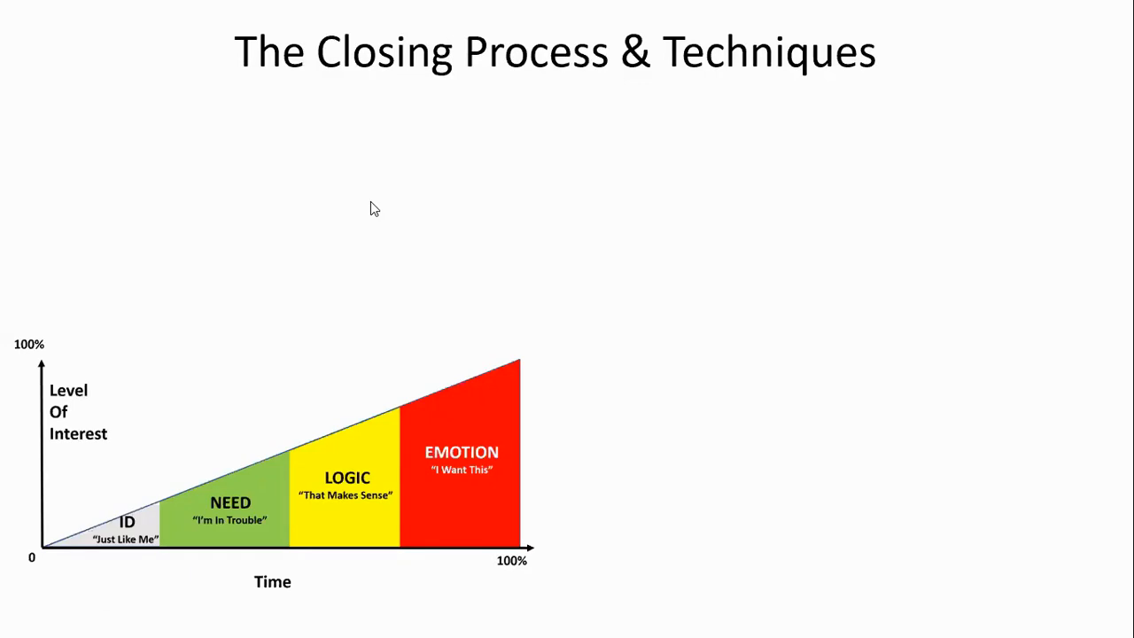
mouse_move(164, 435)
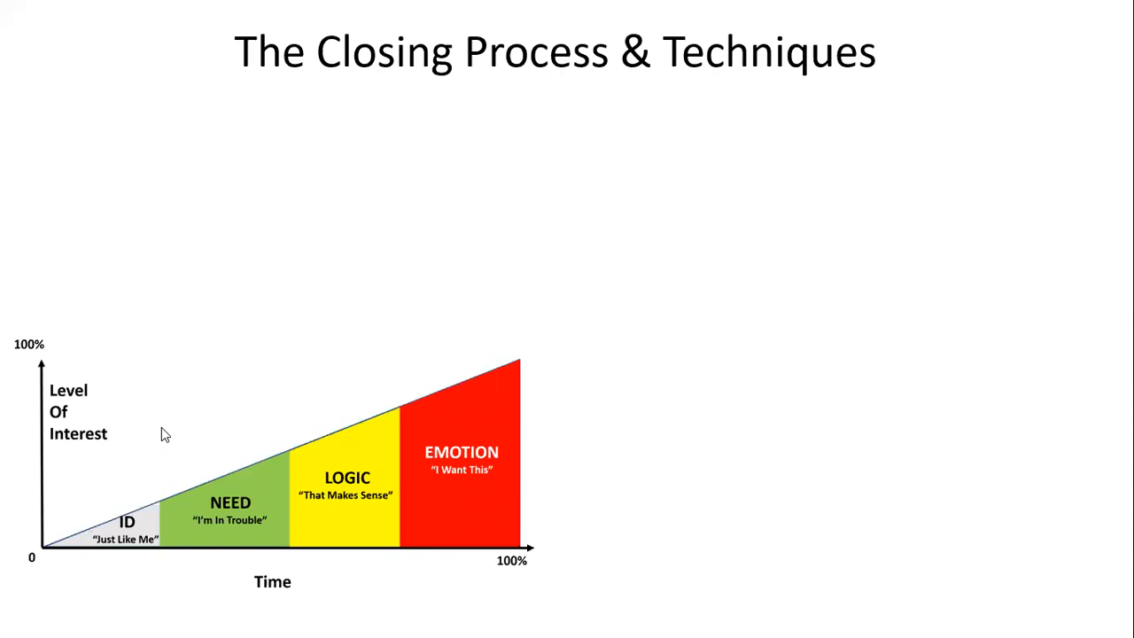
mouse_move(372, 349)
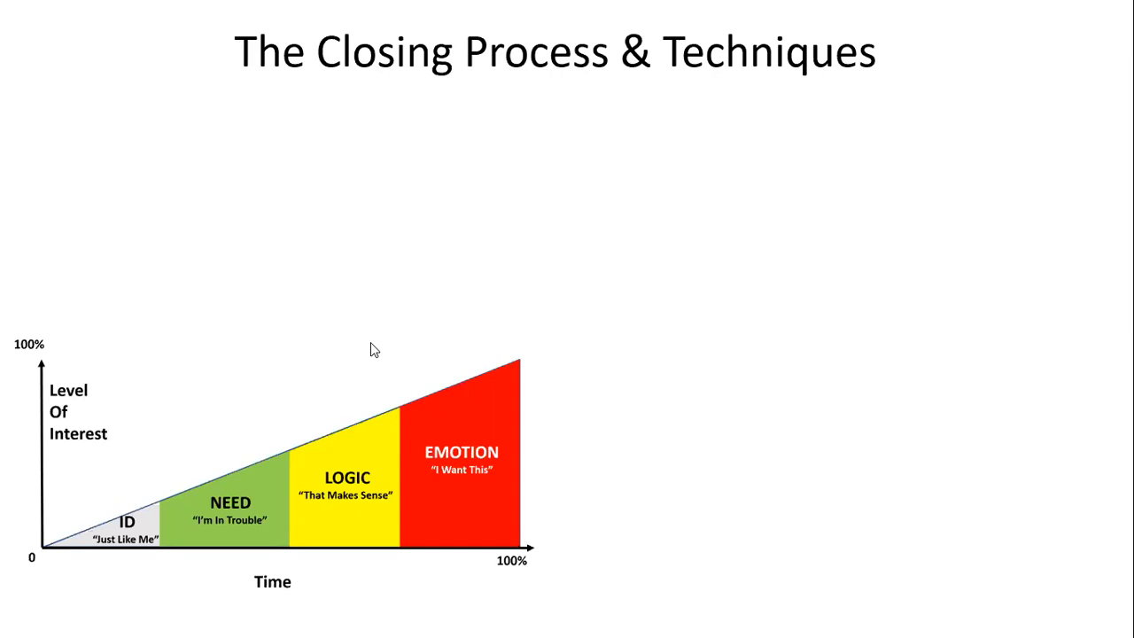
mouse_move(364, 299)
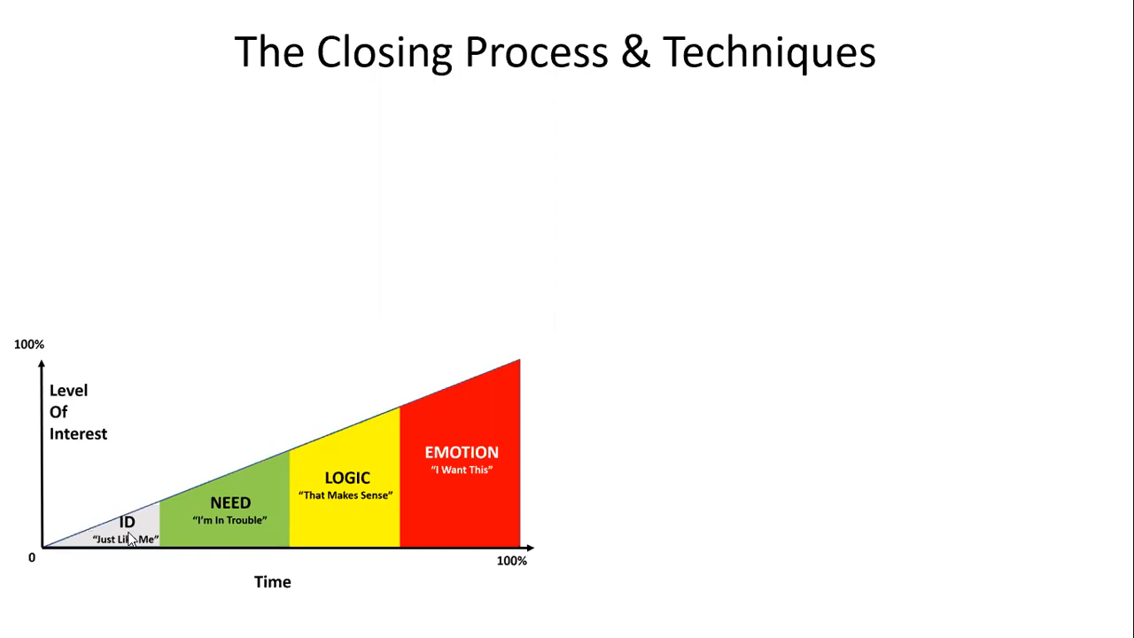
mouse_move(234, 514)
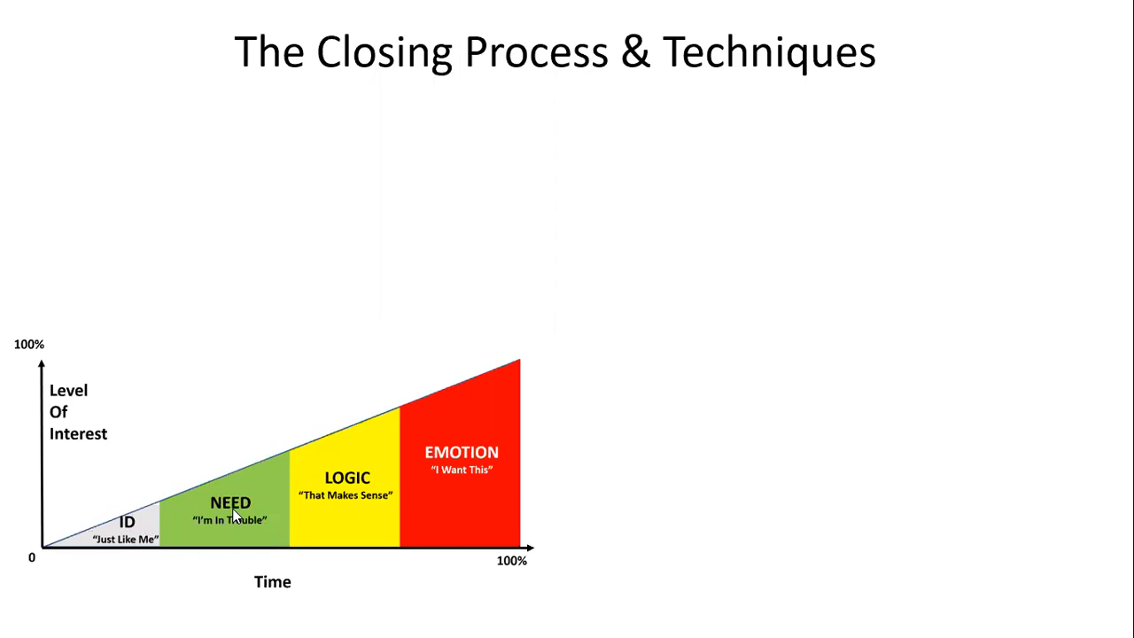
mouse_move(15, 494)
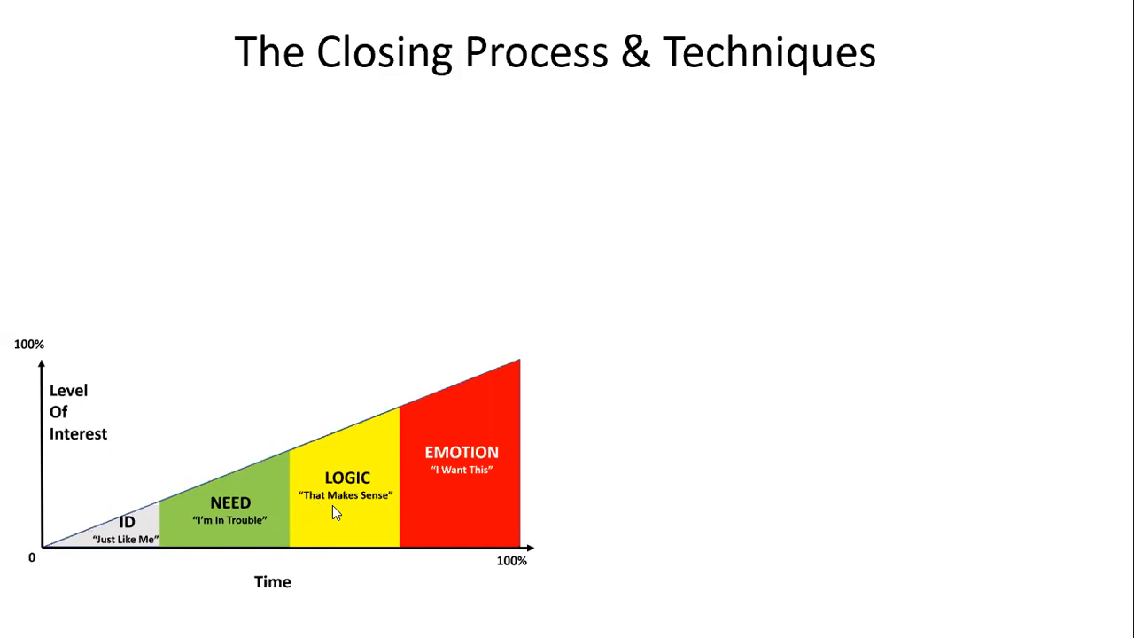
mouse_move(450, 461)
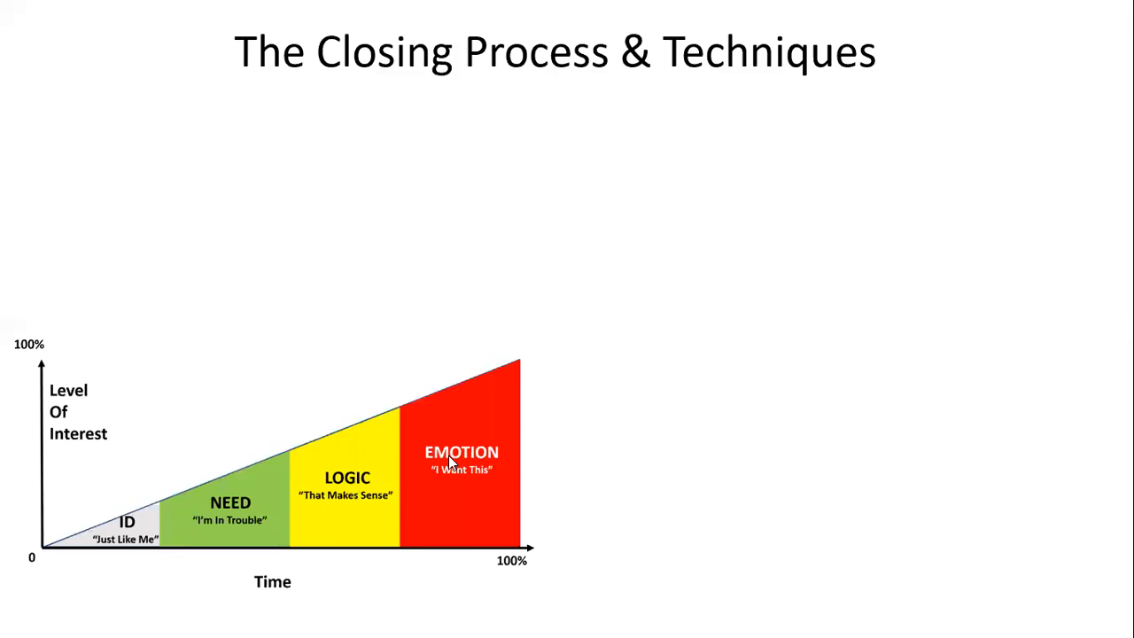
mouse_move(493, 459)
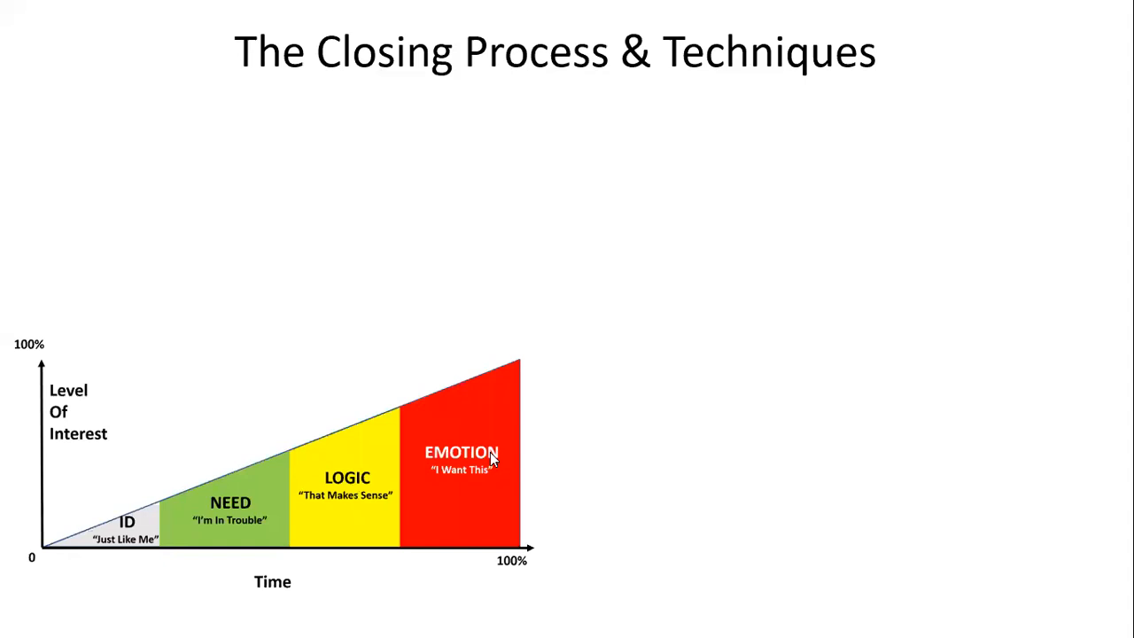
mouse_move(535, 401)
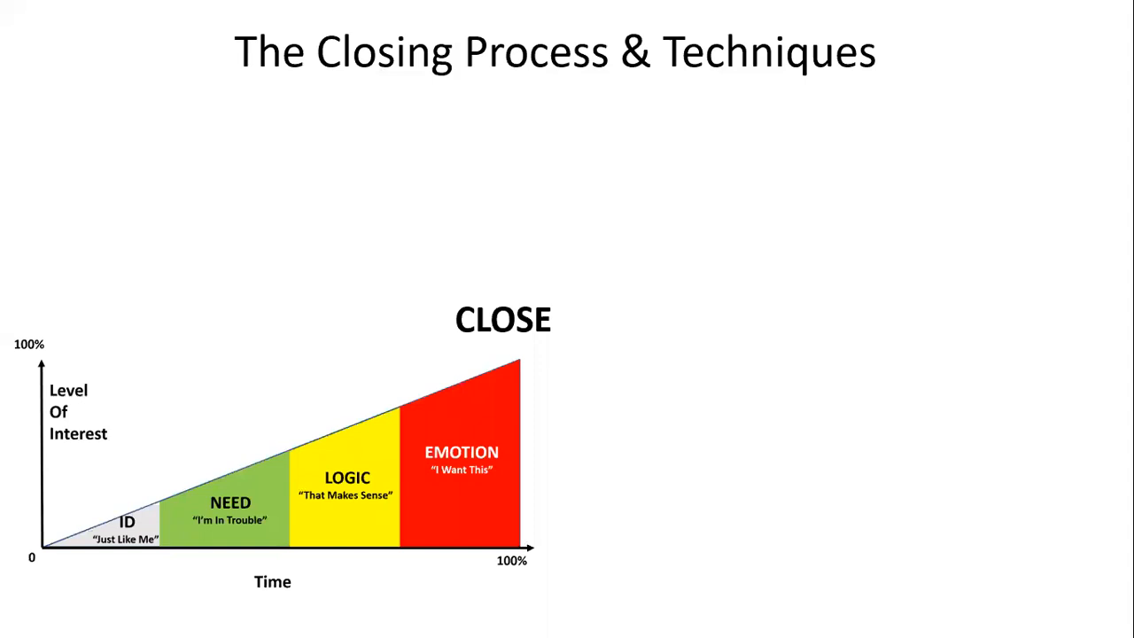
mouse_move(727, 256)
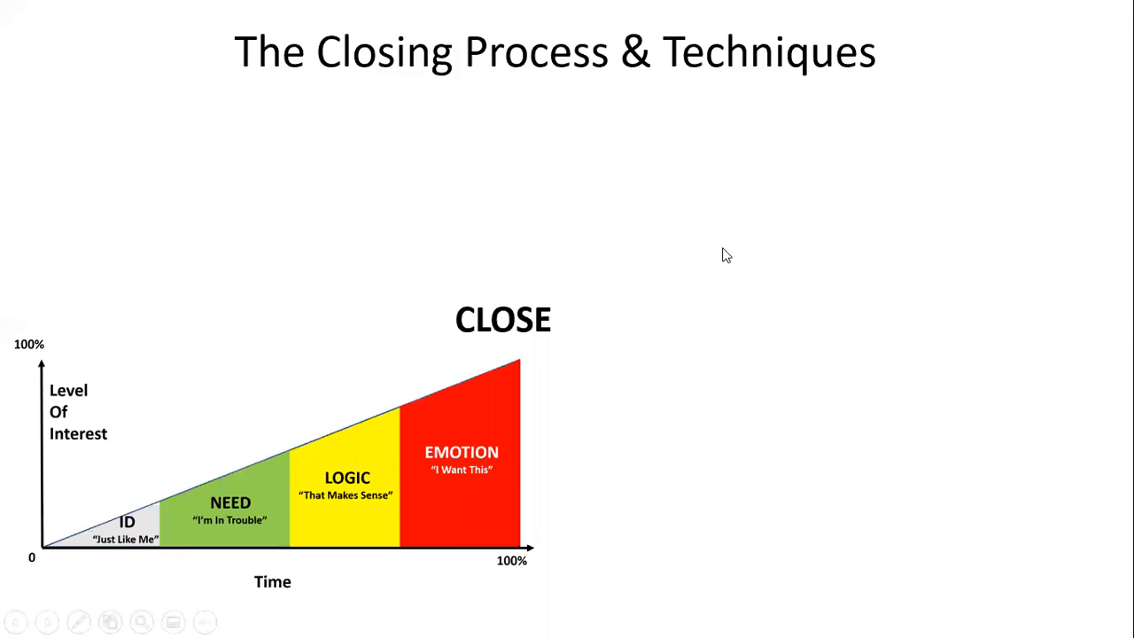
mouse_move(582, 337)
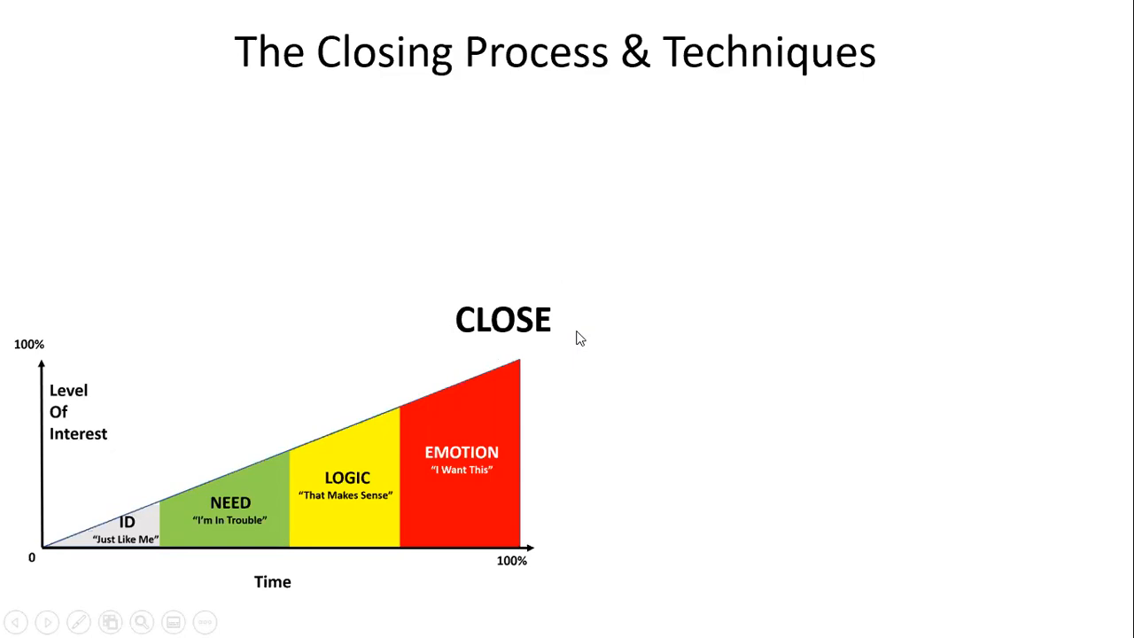
mouse_move(546, 209)
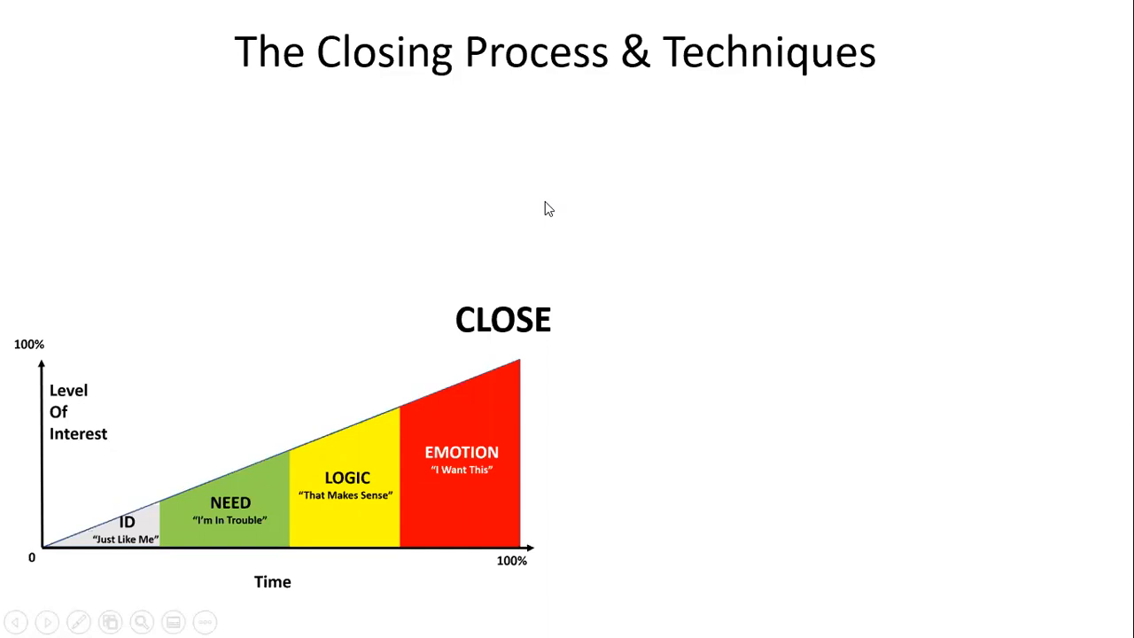
mouse_move(606, 183)
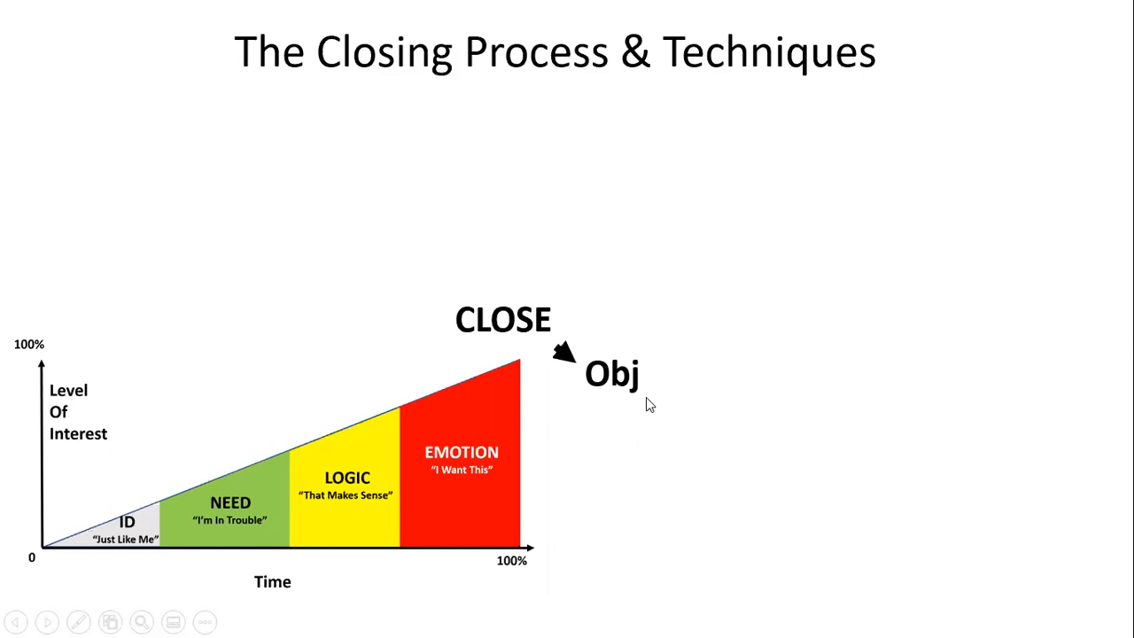
mouse_move(659, 431)
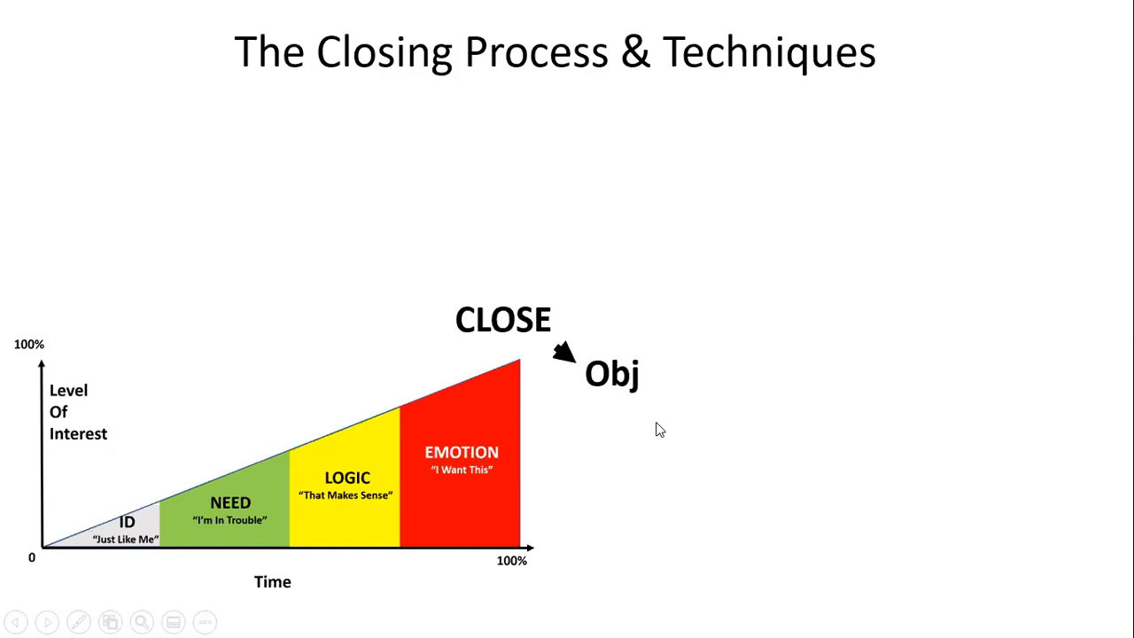
mouse_move(663, 443)
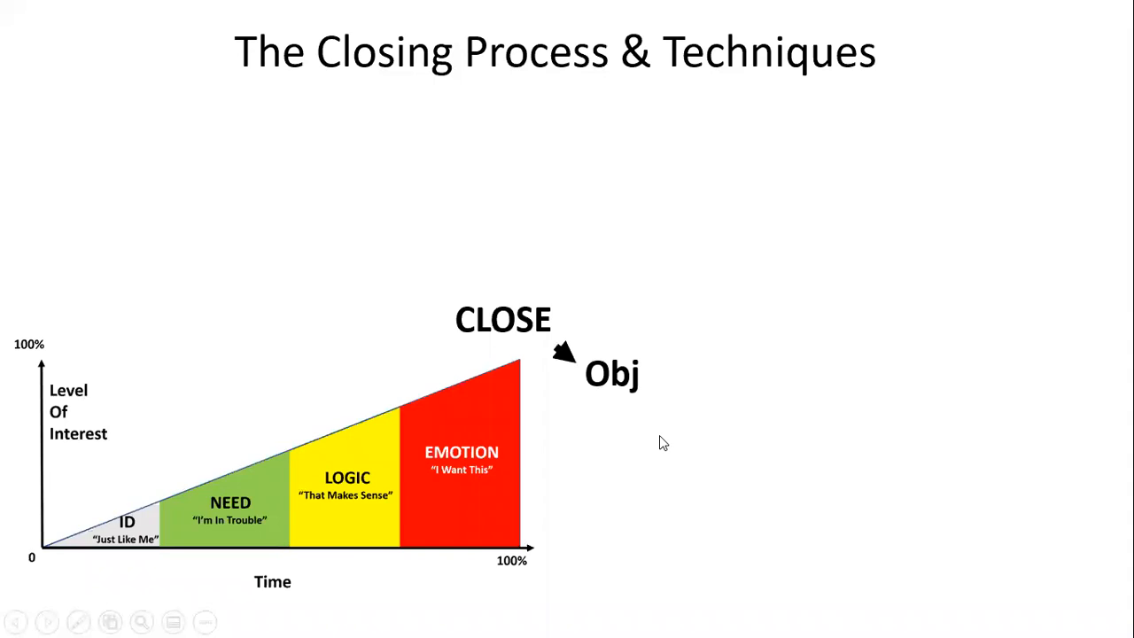
mouse_move(647, 442)
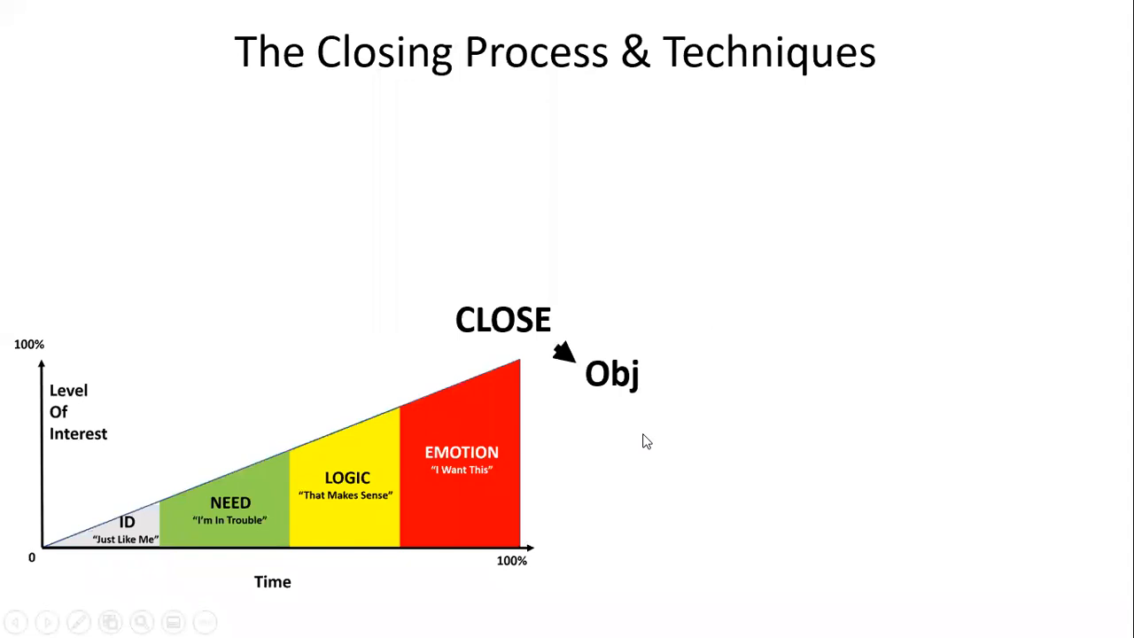
mouse_move(634, 409)
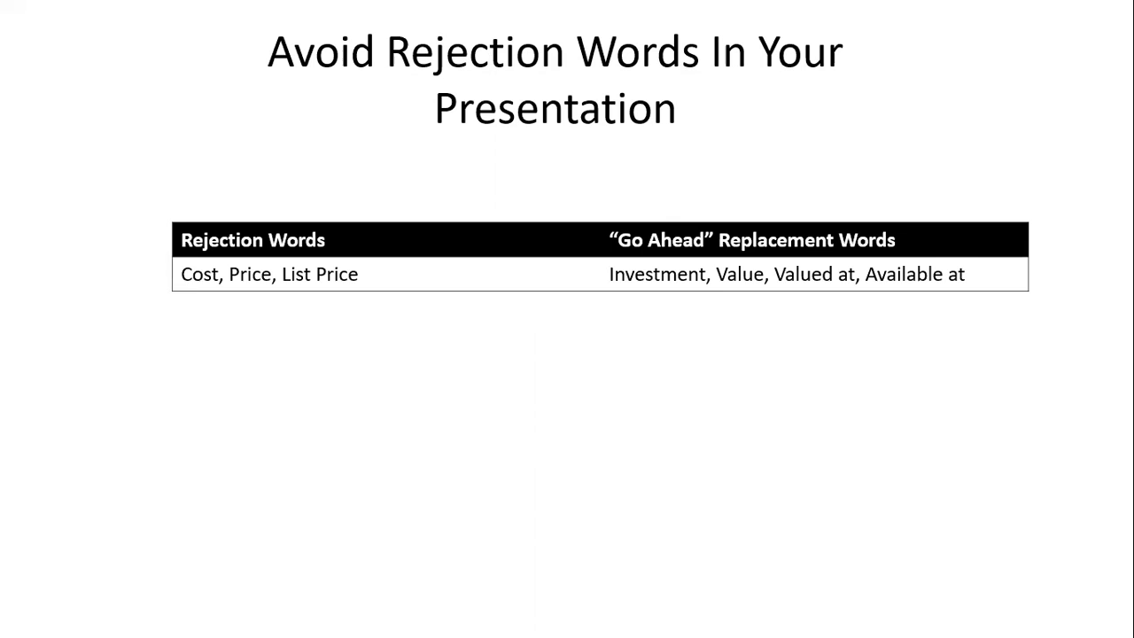
mouse_move(642, 78)
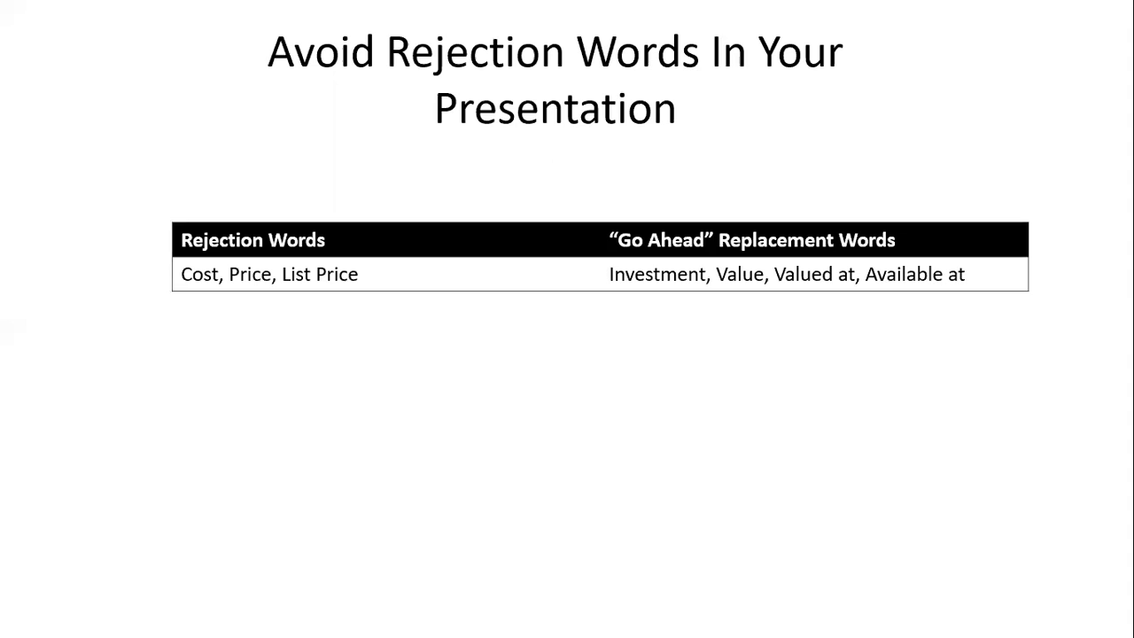
mouse_move(668, 287)
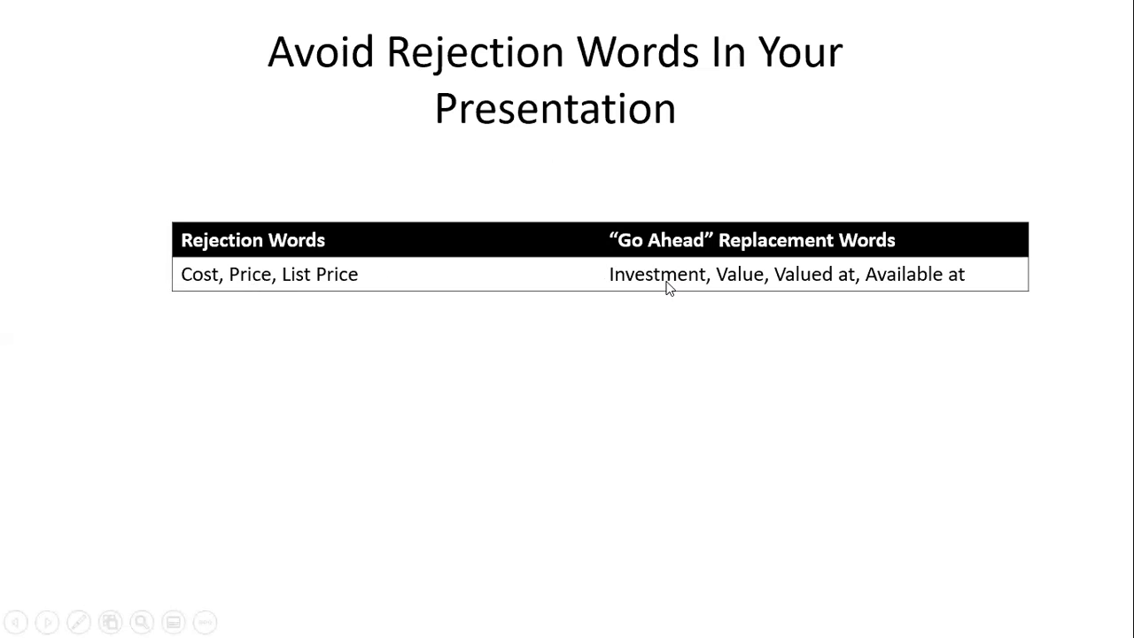
mouse_move(890, 347)
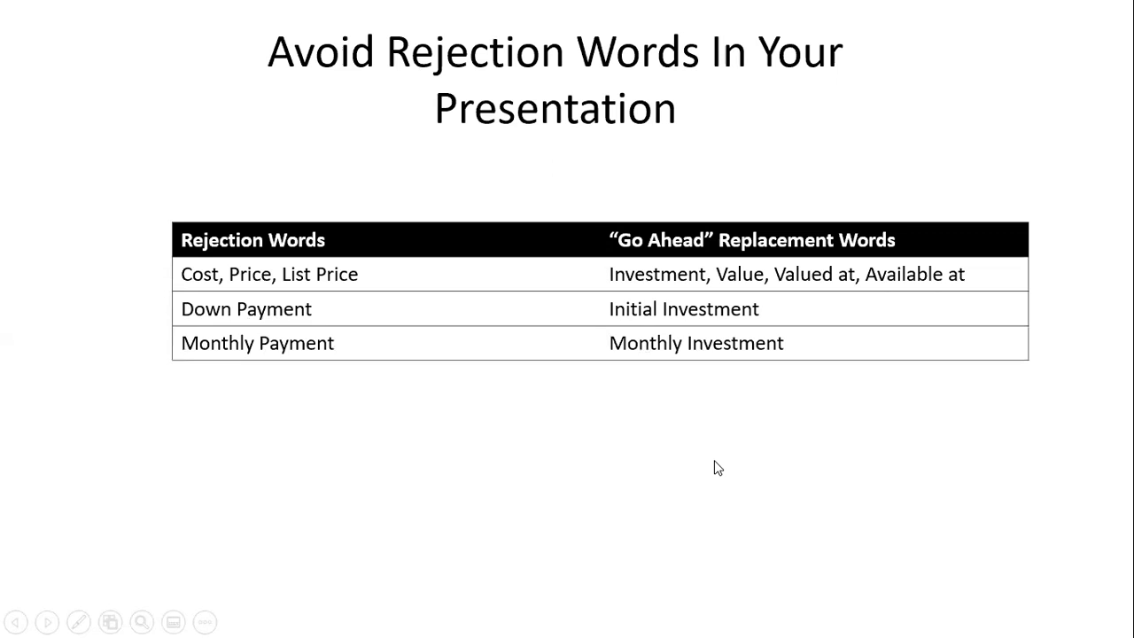
mouse_move(702, 372)
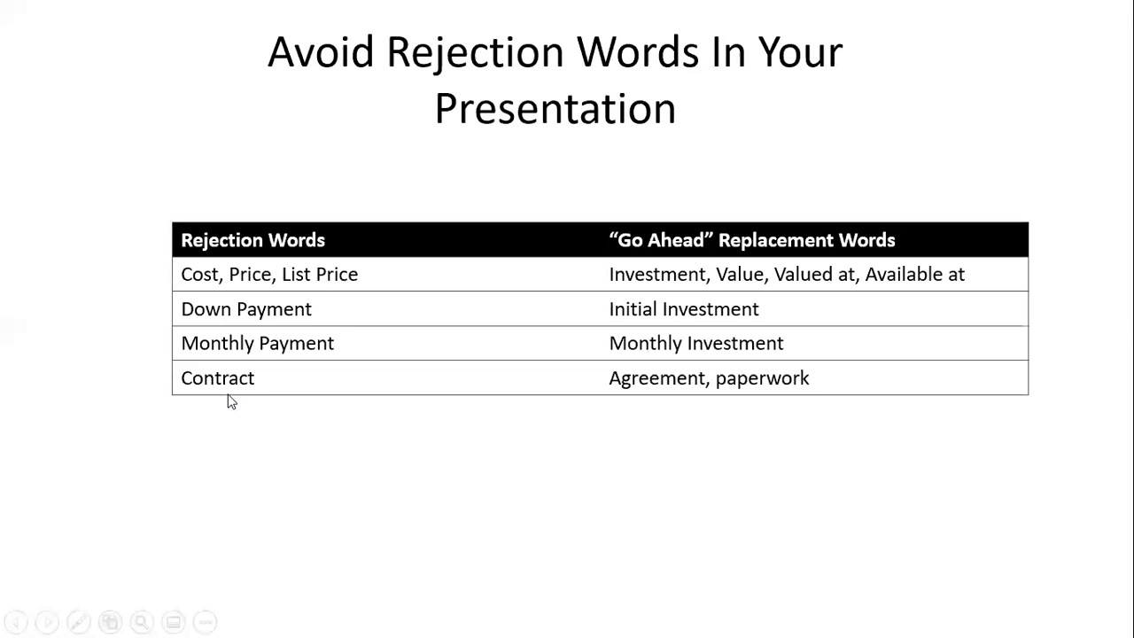
mouse_move(613, 382)
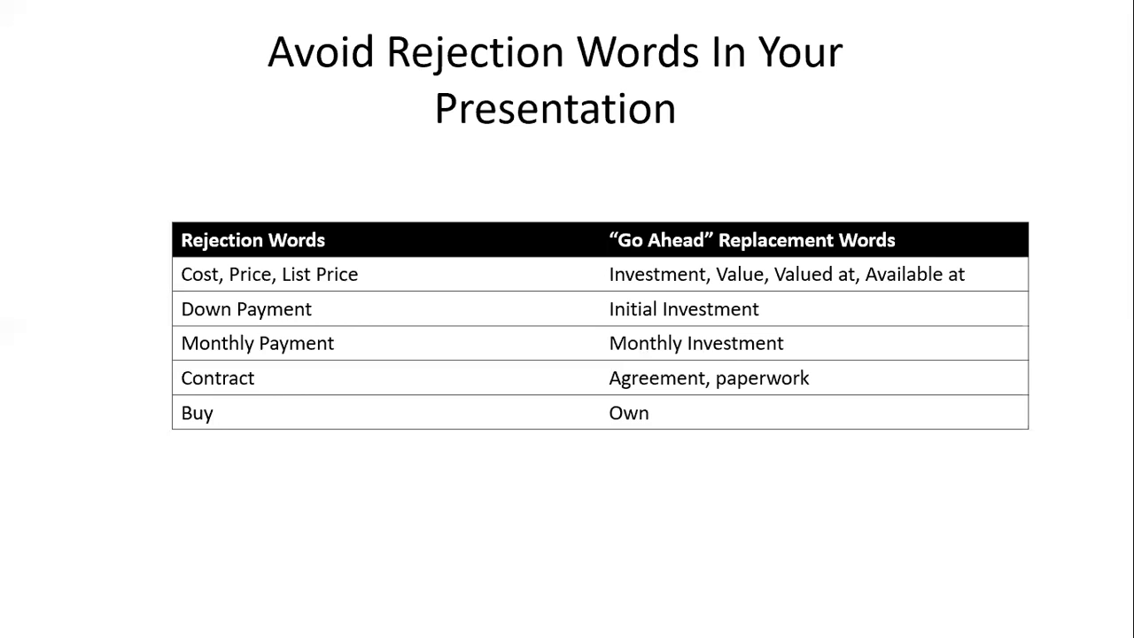
mouse_move(660, 484)
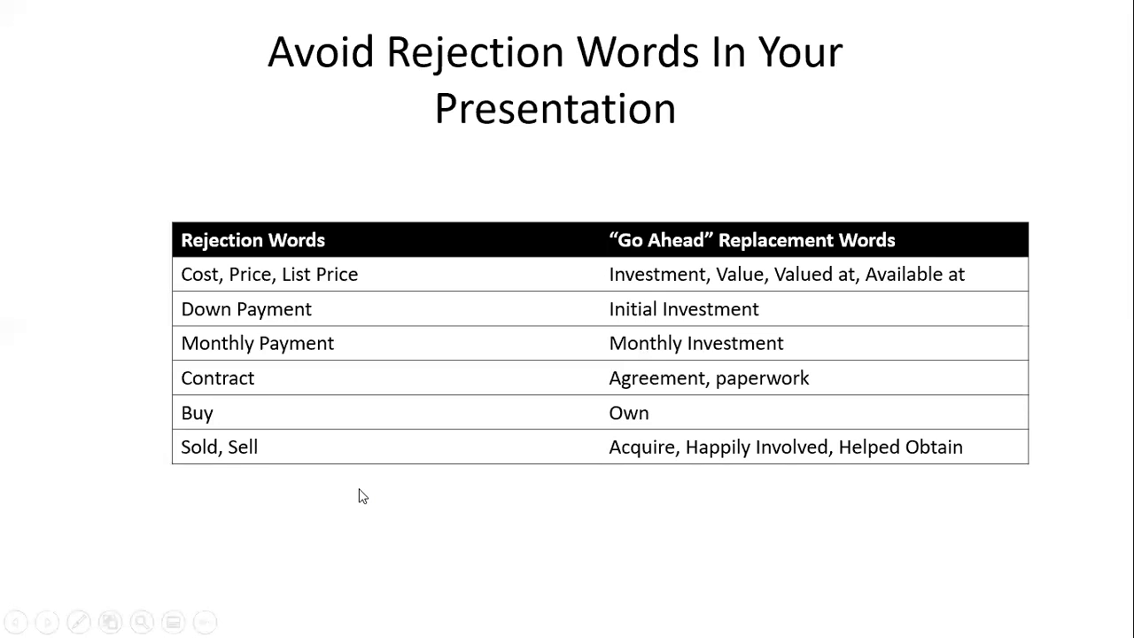
mouse_move(804, 468)
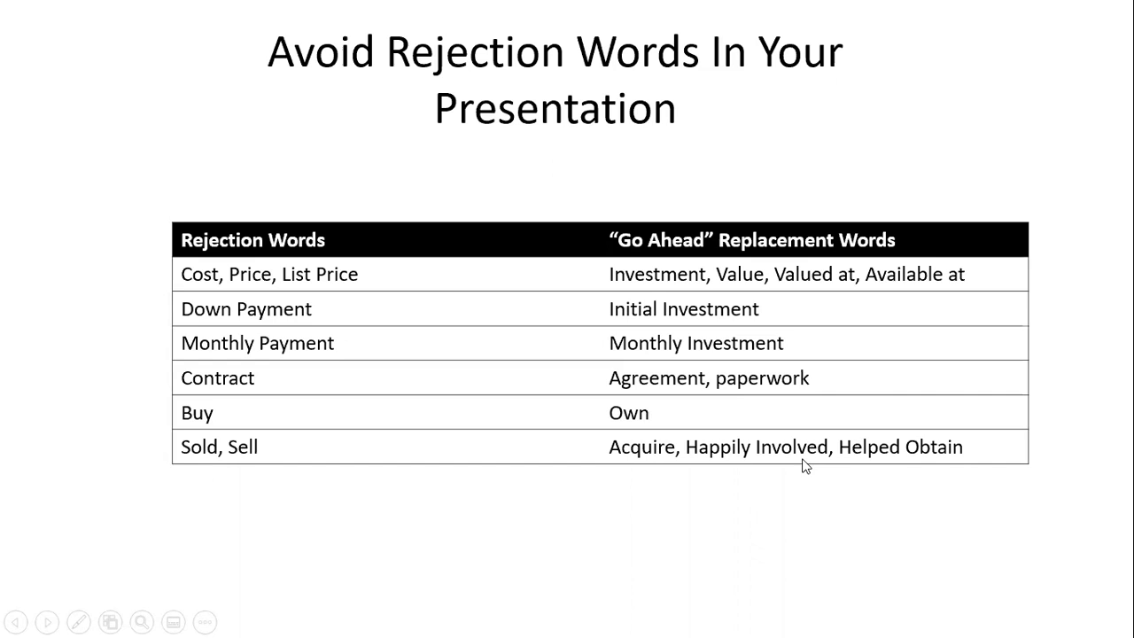
mouse_move(833, 518)
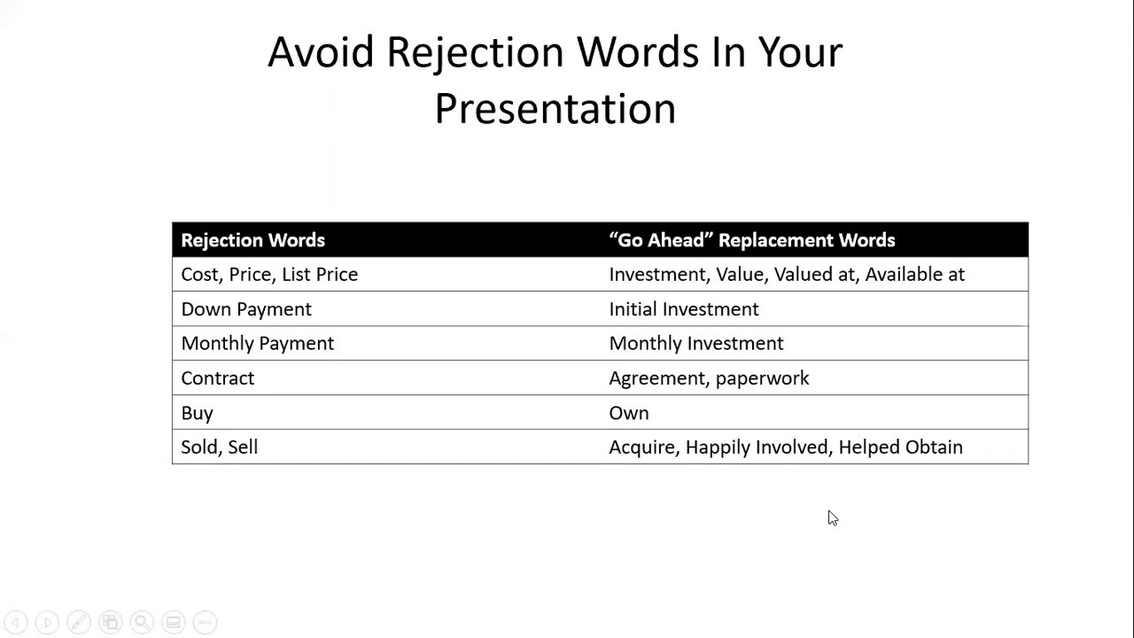
mouse_move(670, 276)
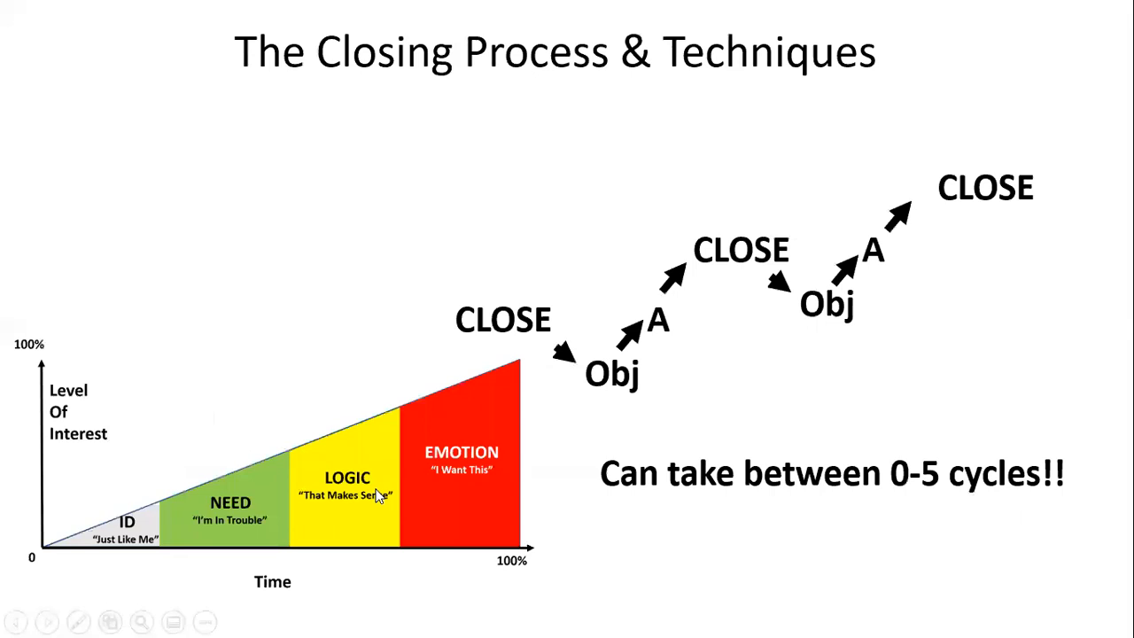
mouse_move(505, 346)
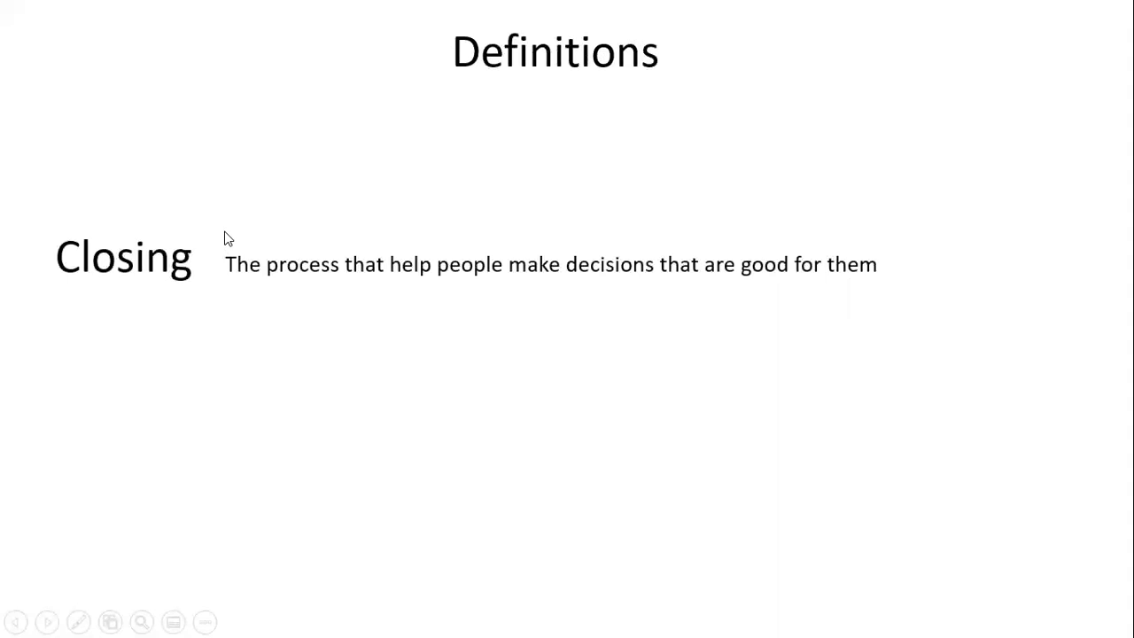
mouse_move(510, 310)
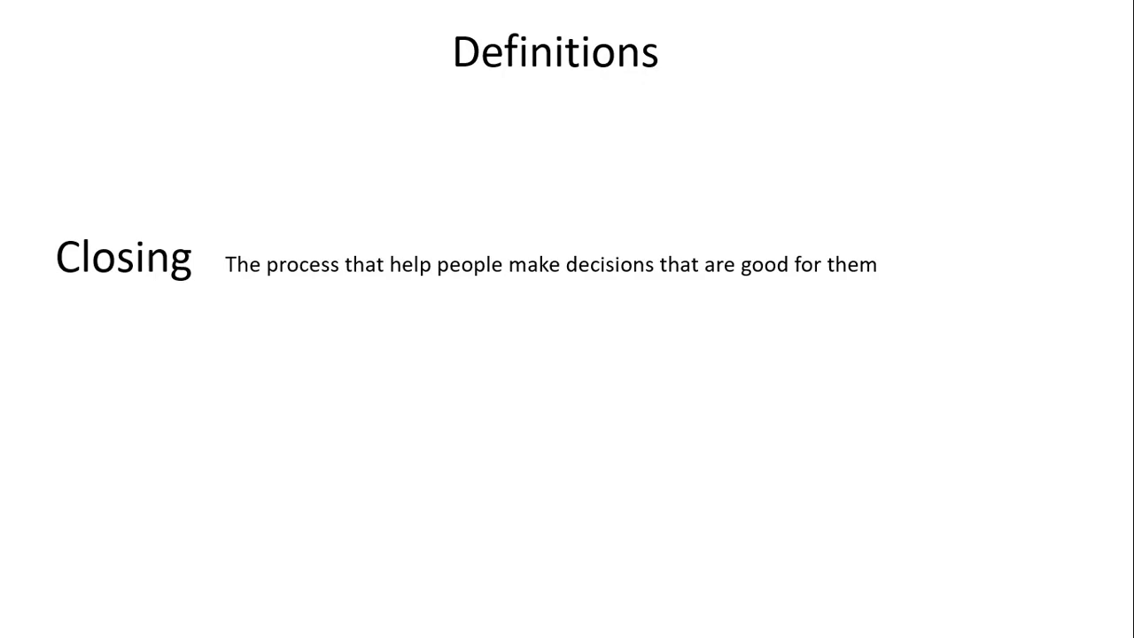
mouse_move(361, 319)
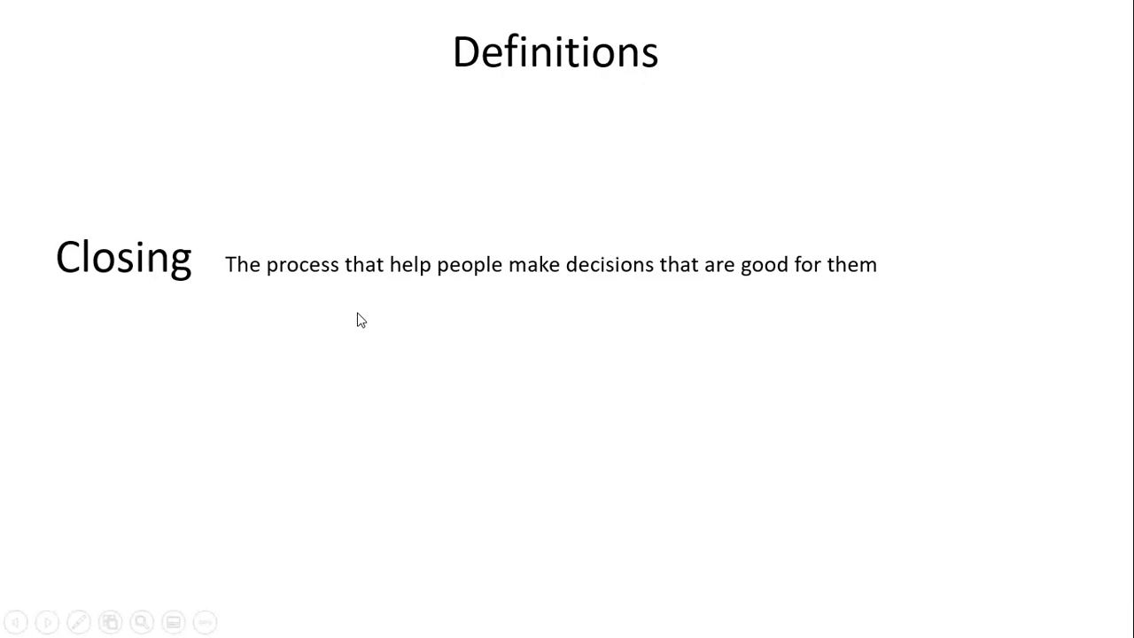
mouse_move(220, 285)
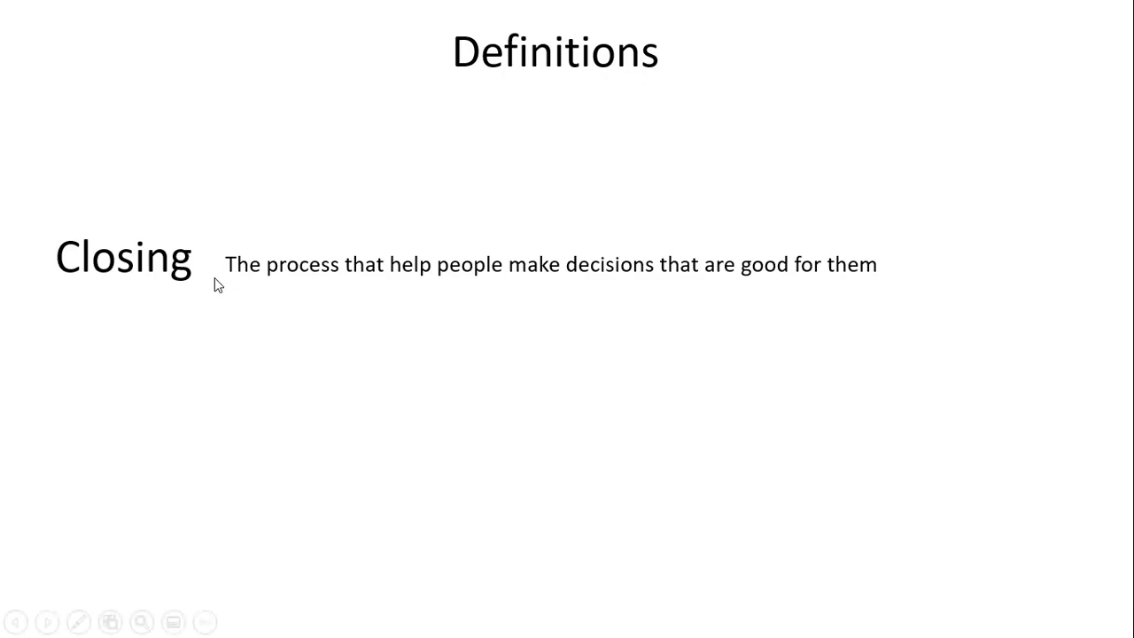
mouse_move(684, 430)
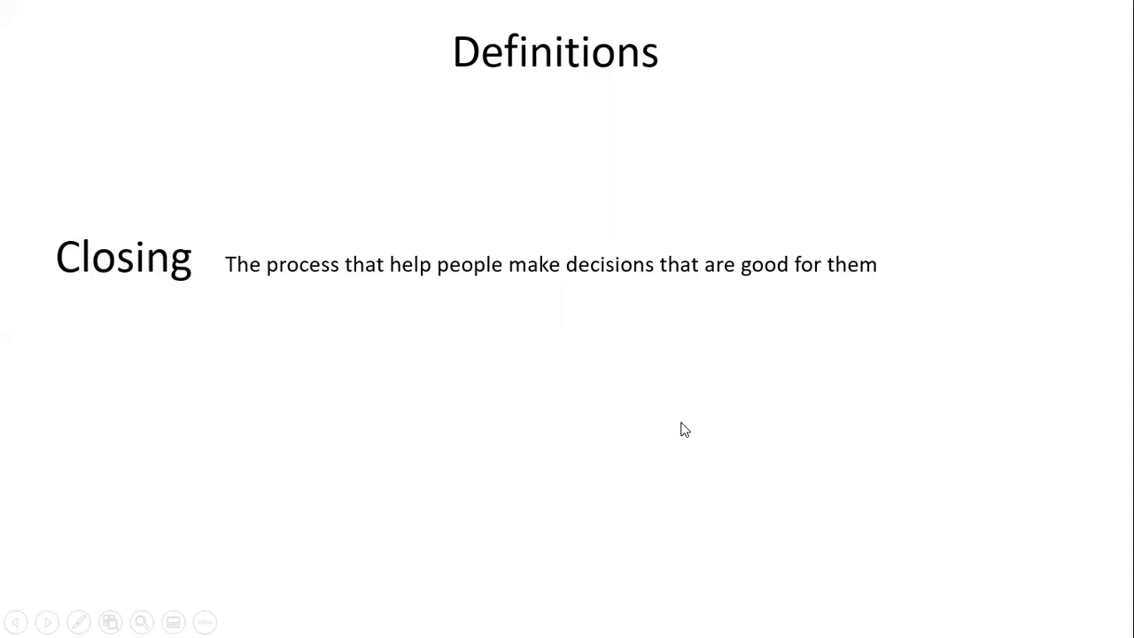
mouse_move(697, 295)
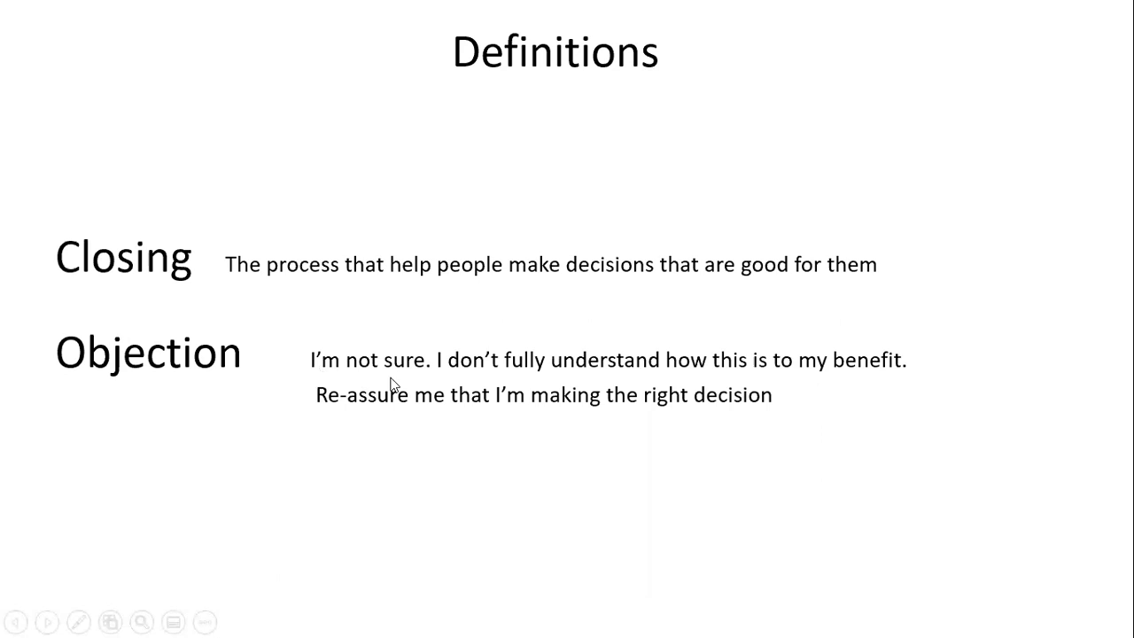
mouse_move(620, 418)
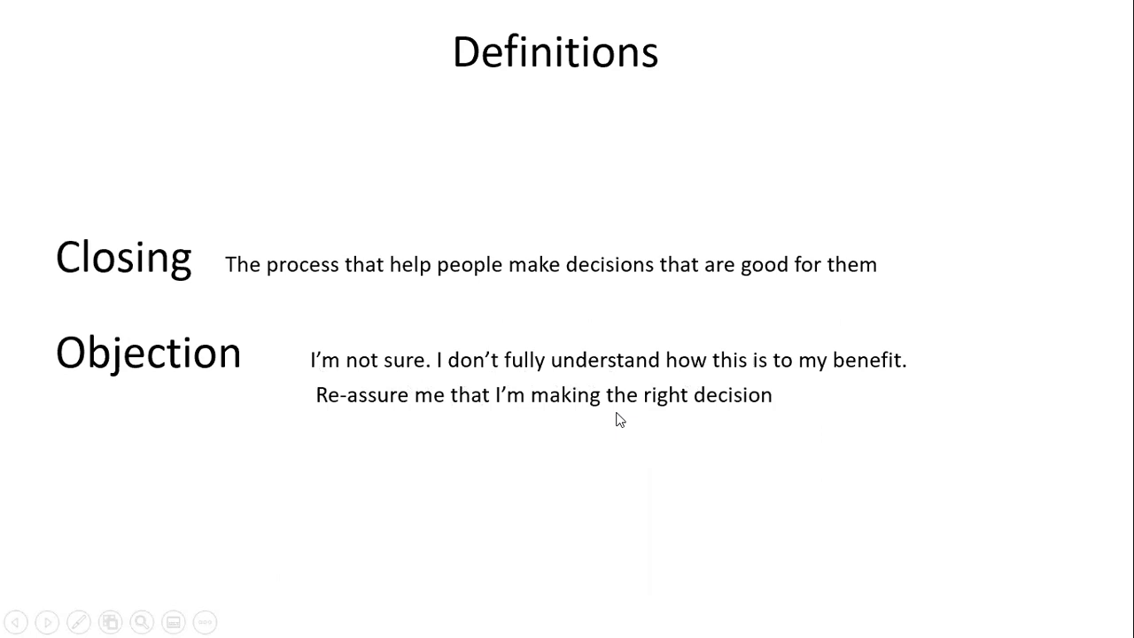
mouse_move(363, 422)
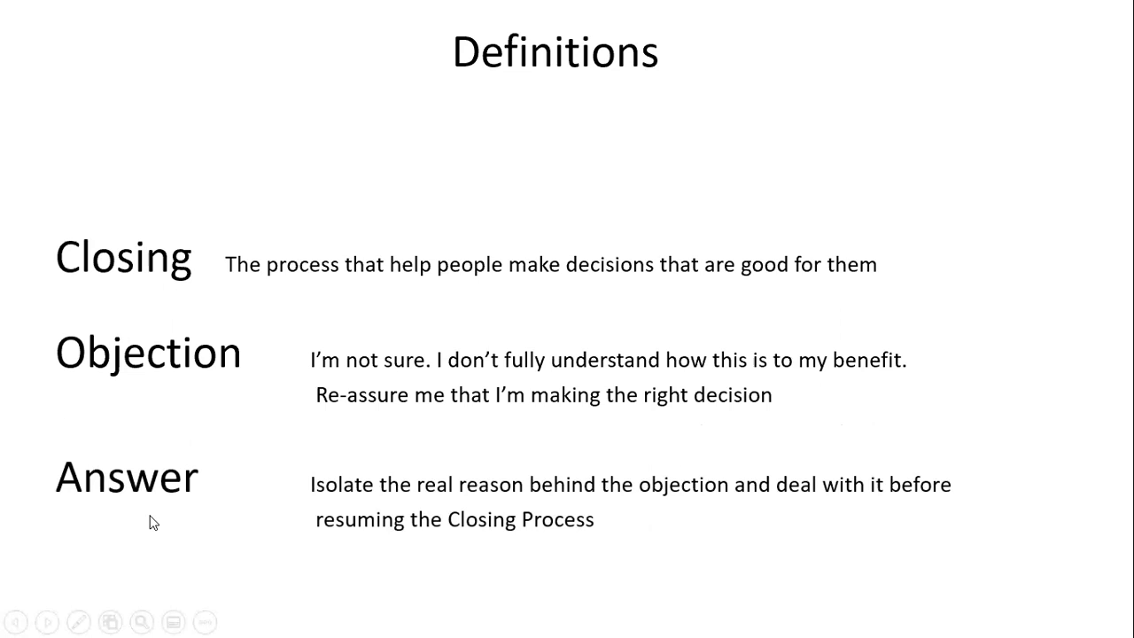
mouse_move(705, 518)
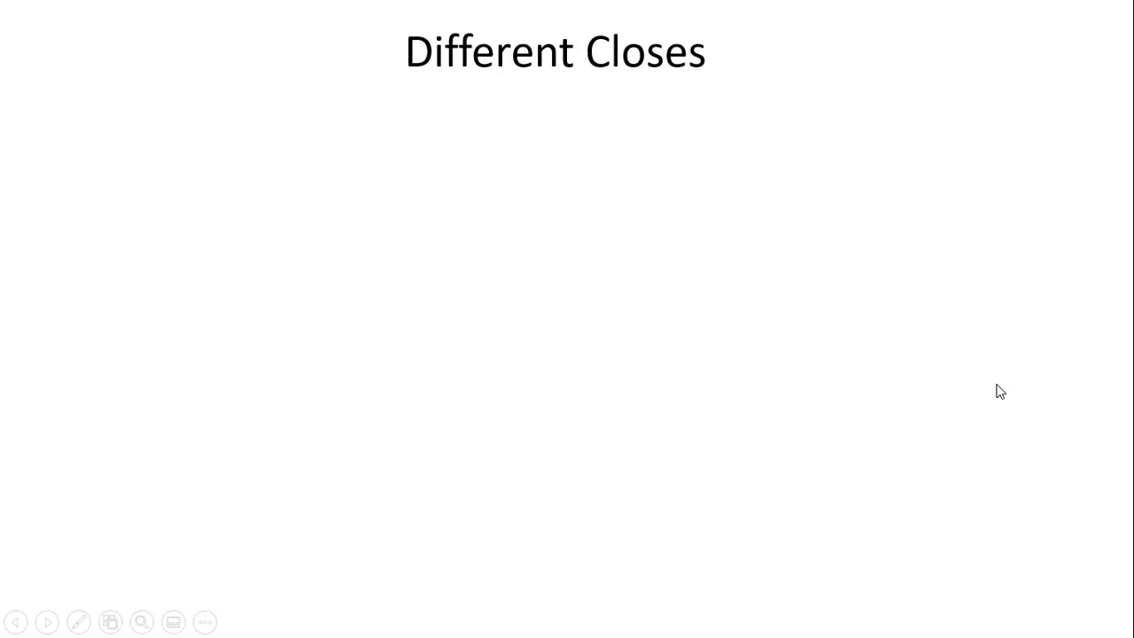
mouse_move(470, 251)
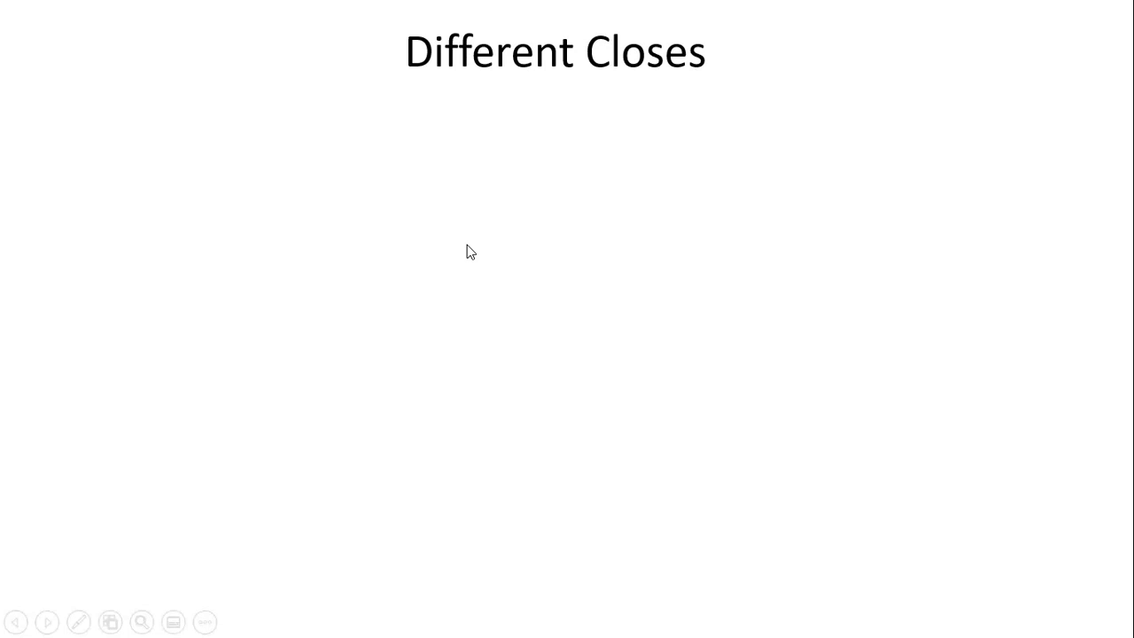
mouse_move(726, 205)
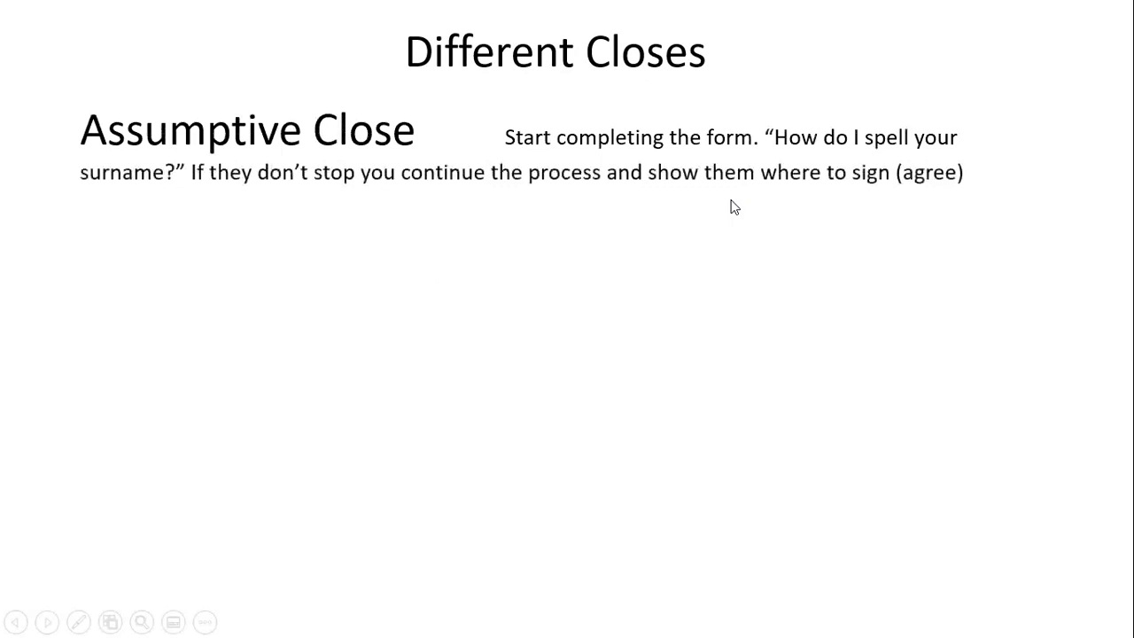
mouse_move(372, 277)
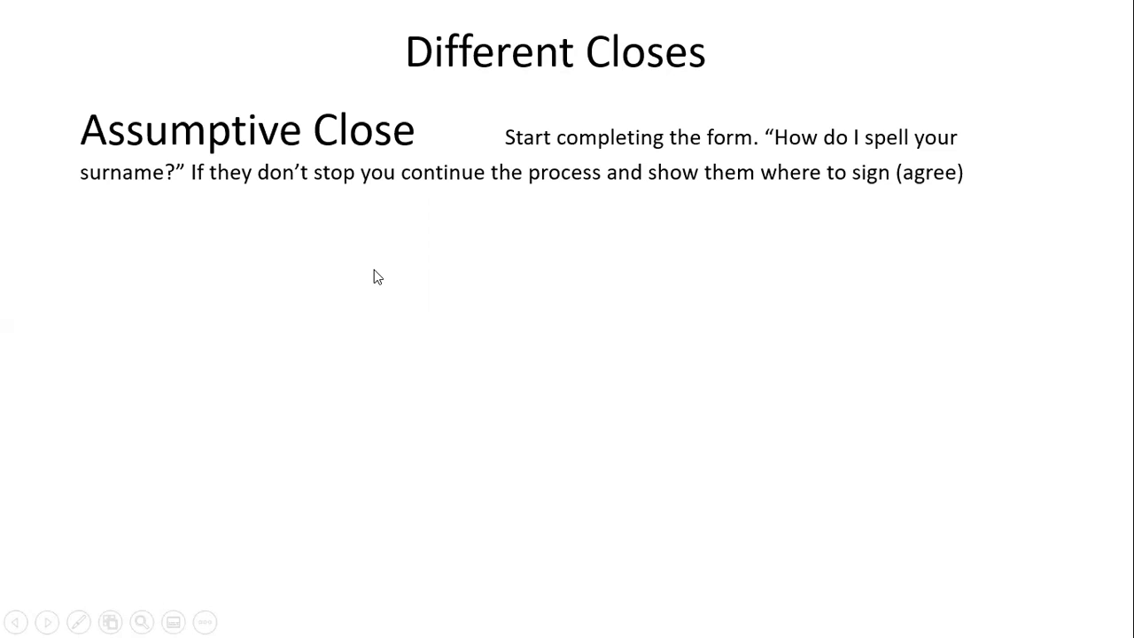
mouse_move(328, 166)
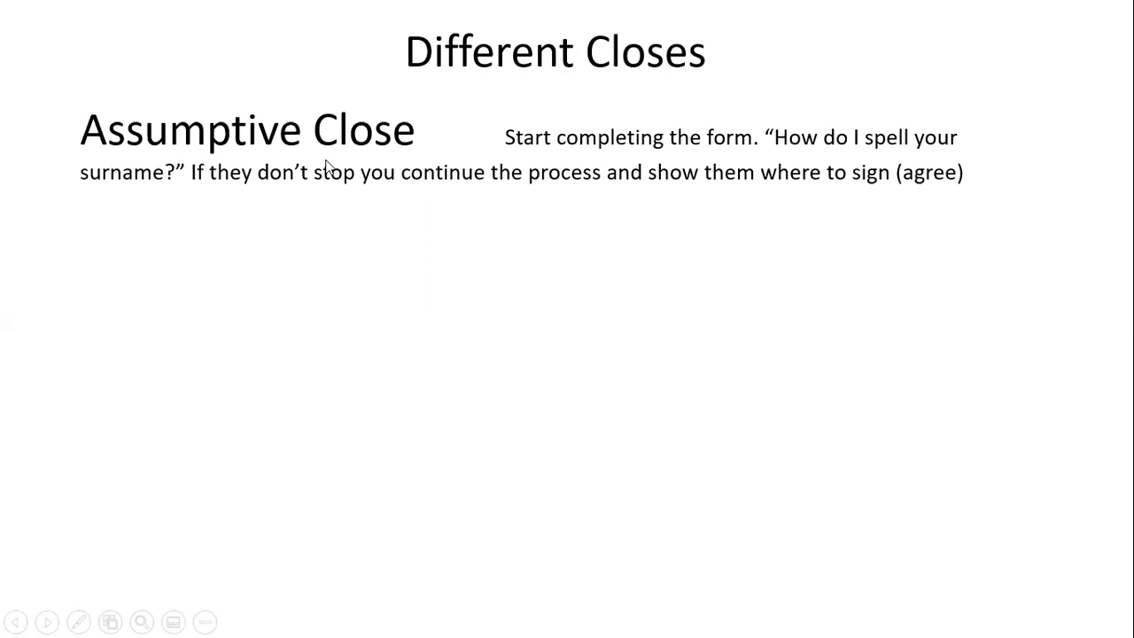
mouse_move(386, 167)
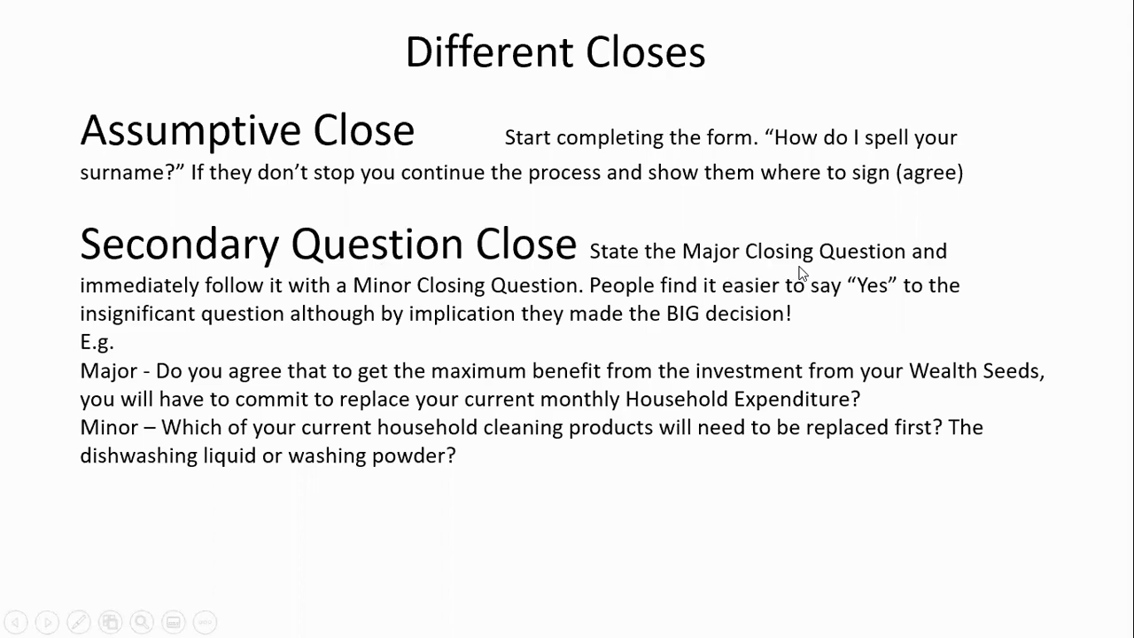
mouse_move(532, 305)
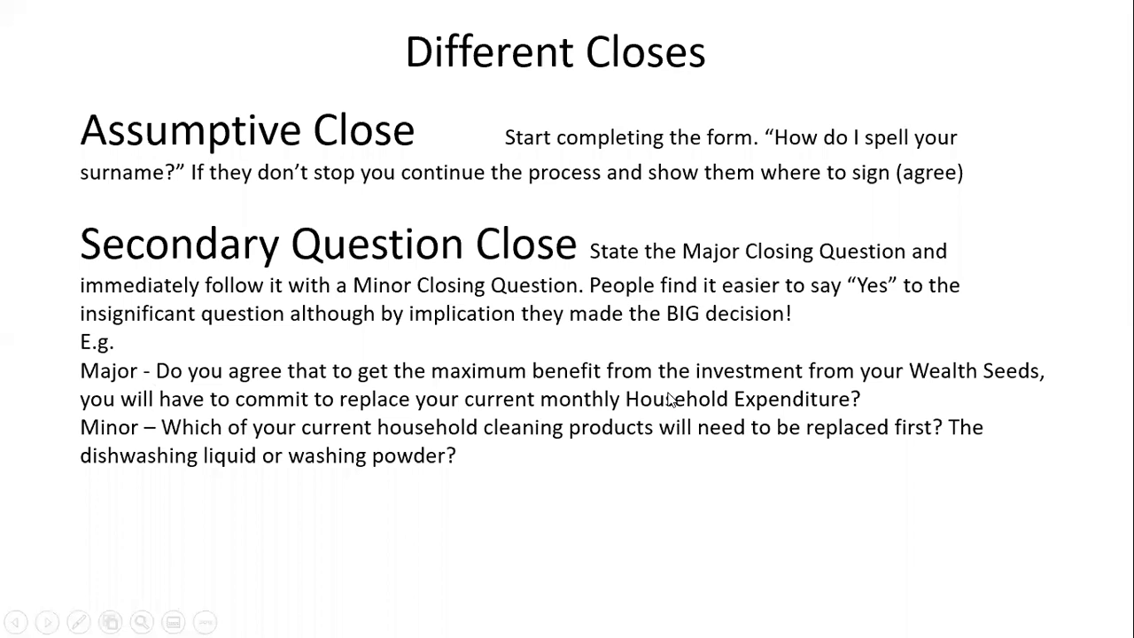
mouse_move(818, 419)
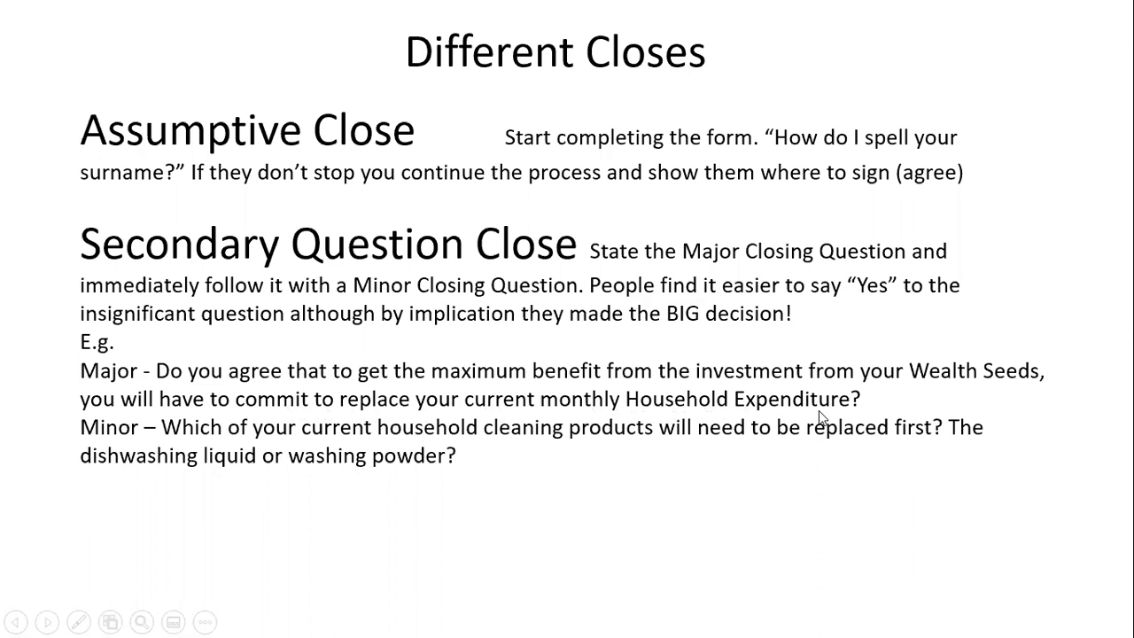
mouse_move(576, 459)
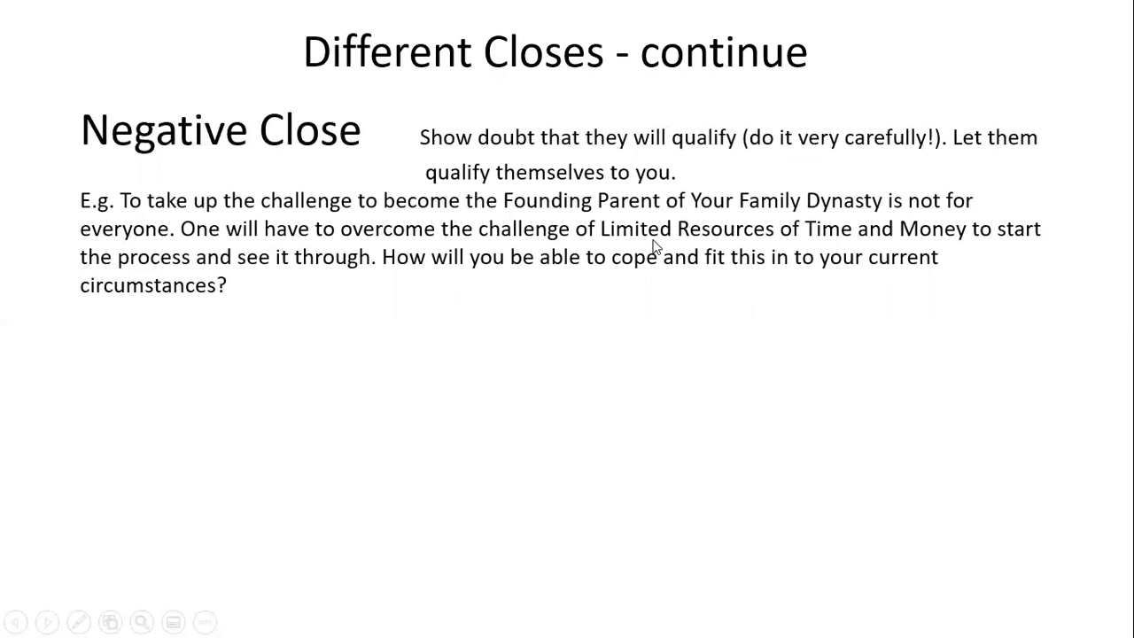
mouse_move(709, 287)
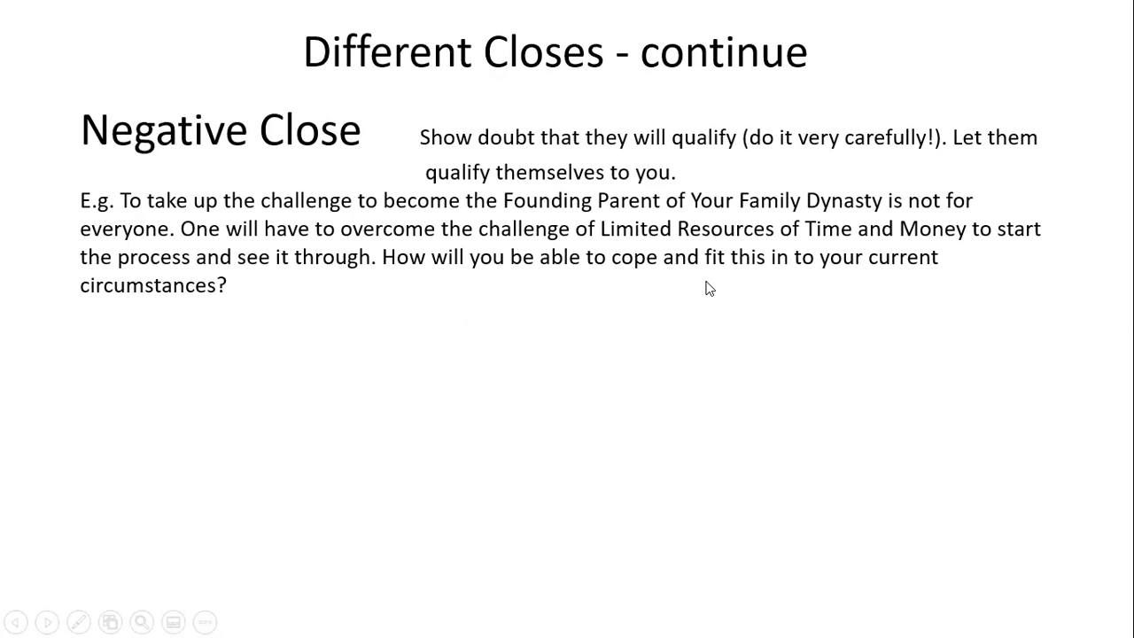
mouse_move(319, 301)
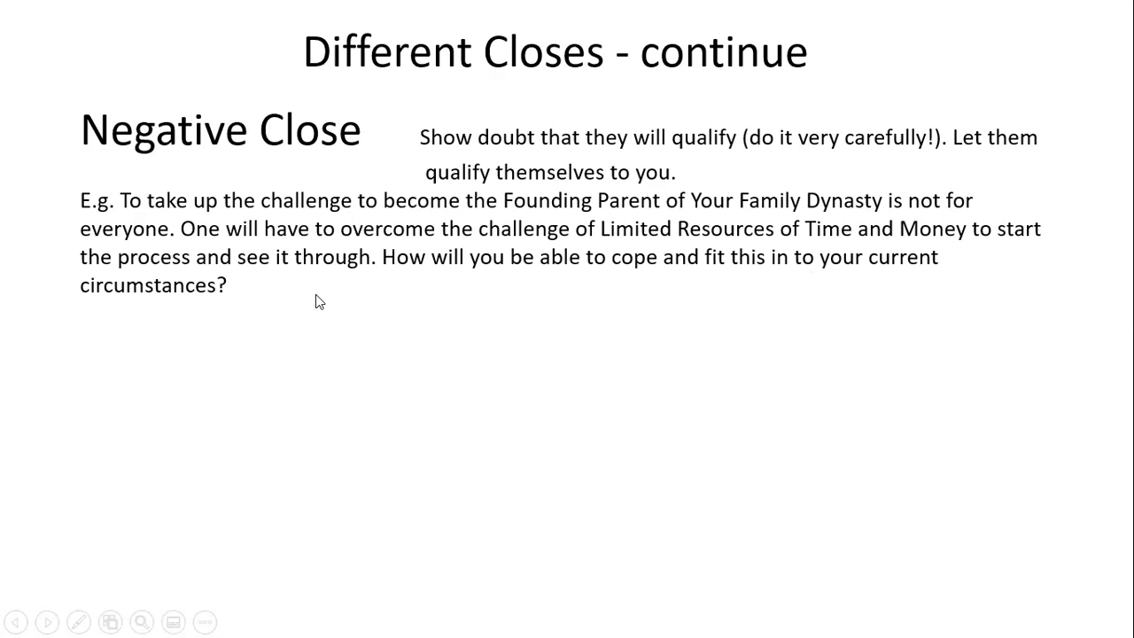